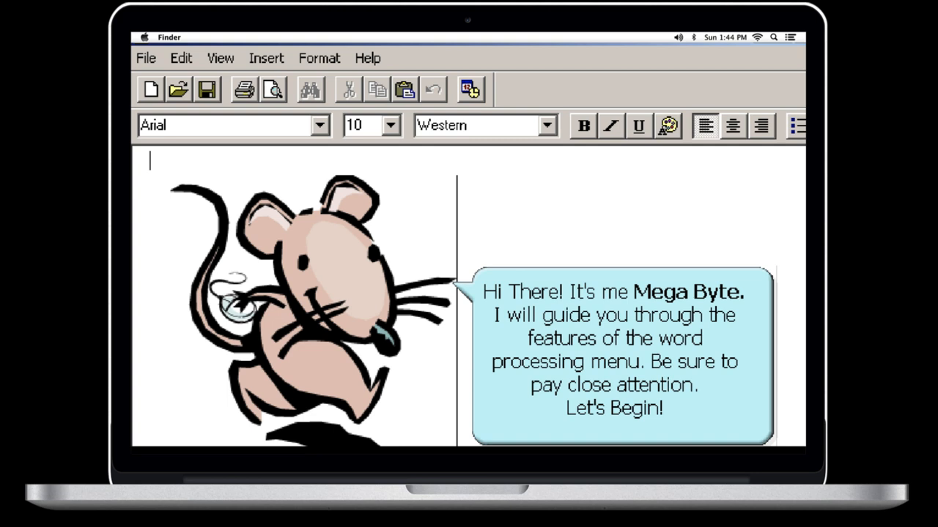
# - Open the File menu to see the New, Open, Save and Print commands
pyautogui.click(147, 58)
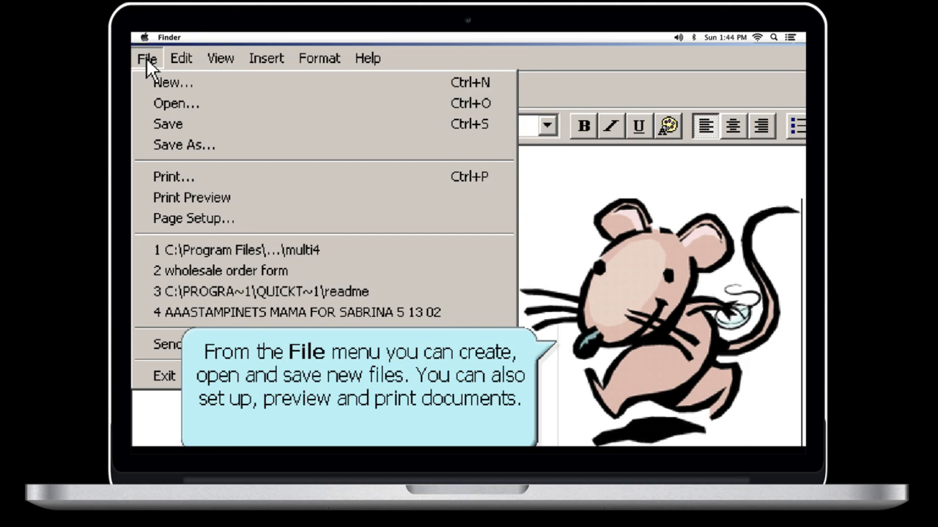
# - Show the Edit menu's undo and paste commands, then the View menu's toolbar options
pyautogui.click(181, 58)
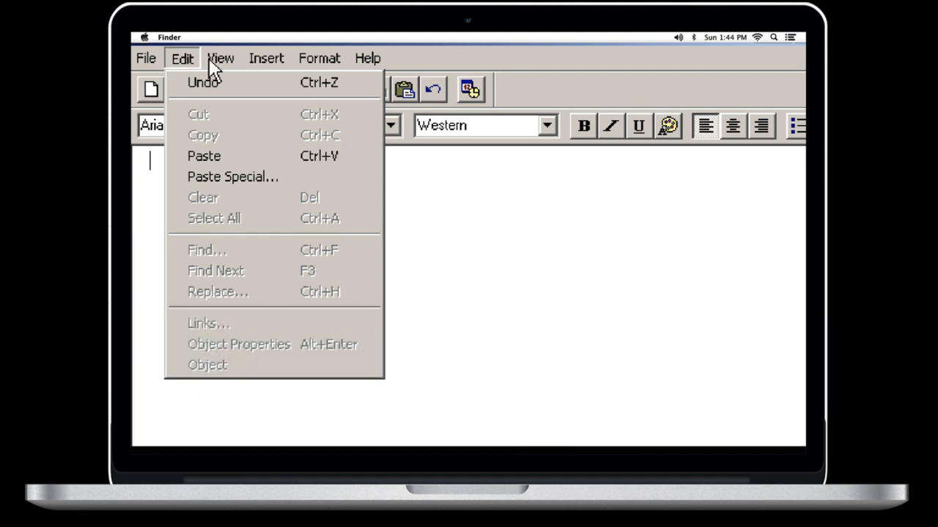
pyautogui.click(220, 58)
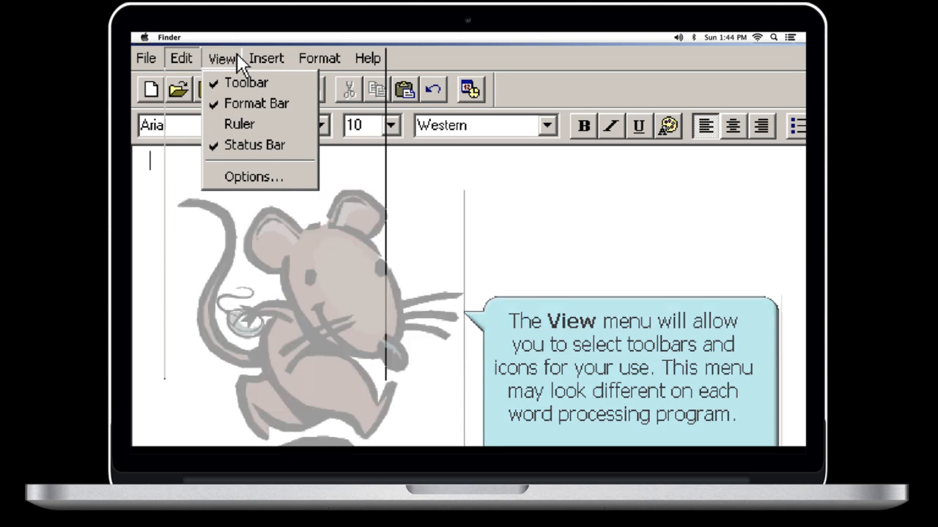
# - Tour the Insert and Format menus, then continue to the practice quiz
pyautogui.click(267, 58)
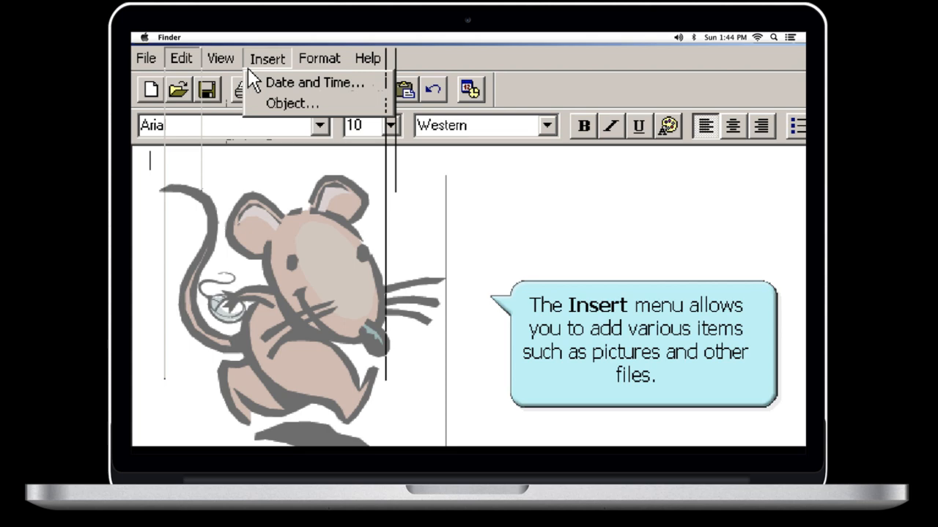
pyautogui.click(320, 58)
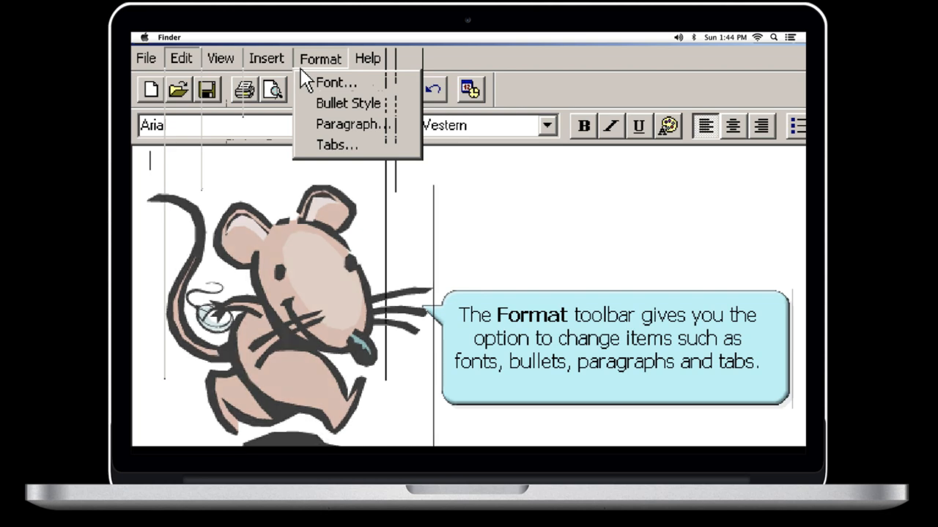
pyautogui.click(368, 58)
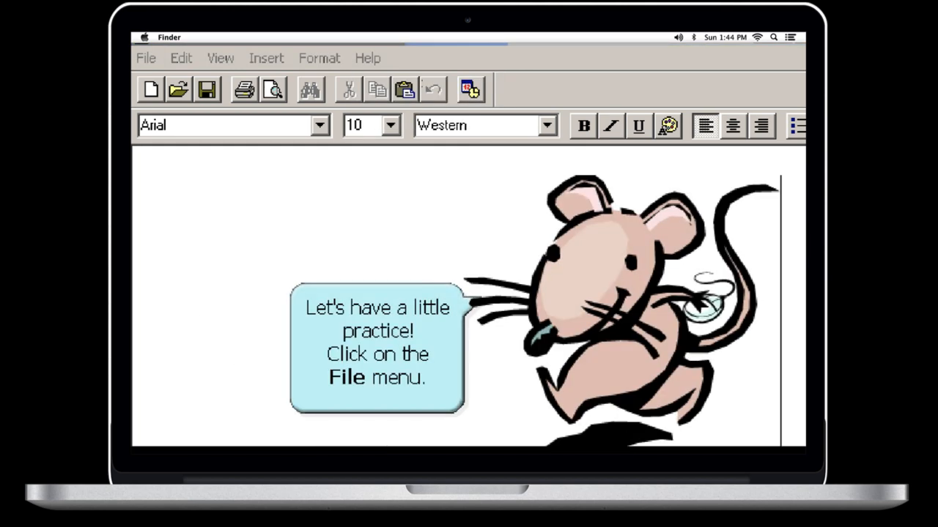
pyautogui.moveTo(249, 324)
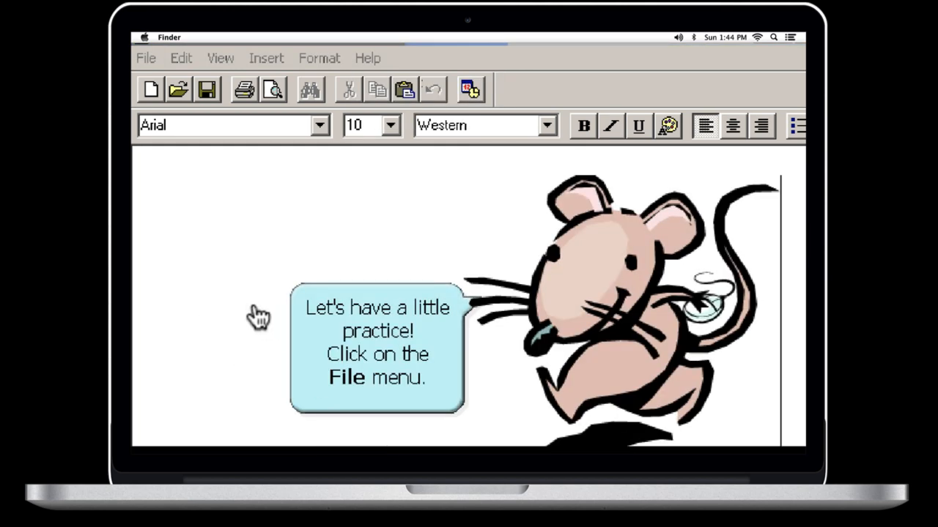
# - Answer the quiz prompts with File, Edit, View, Insert and Format, then open Help
pyautogui.click(146, 57)
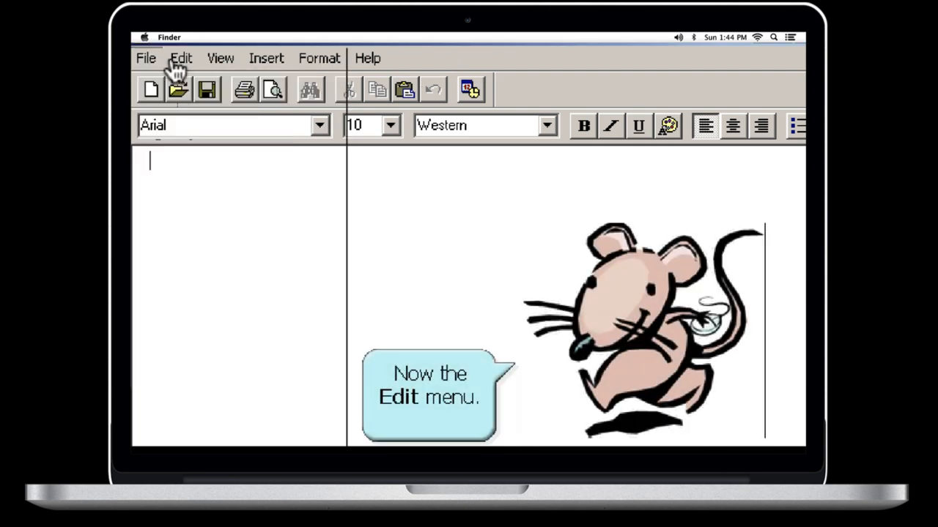
pyautogui.click(181, 58)
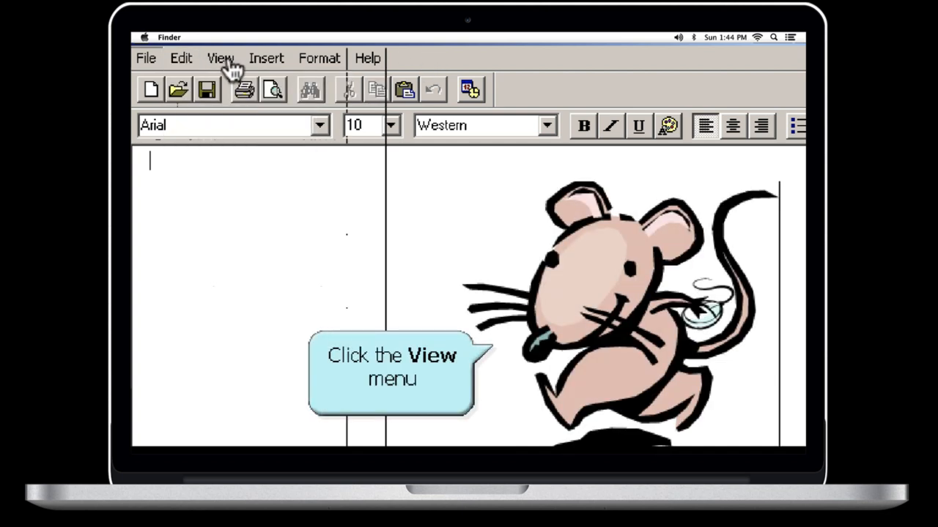
pyautogui.click(221, 58)
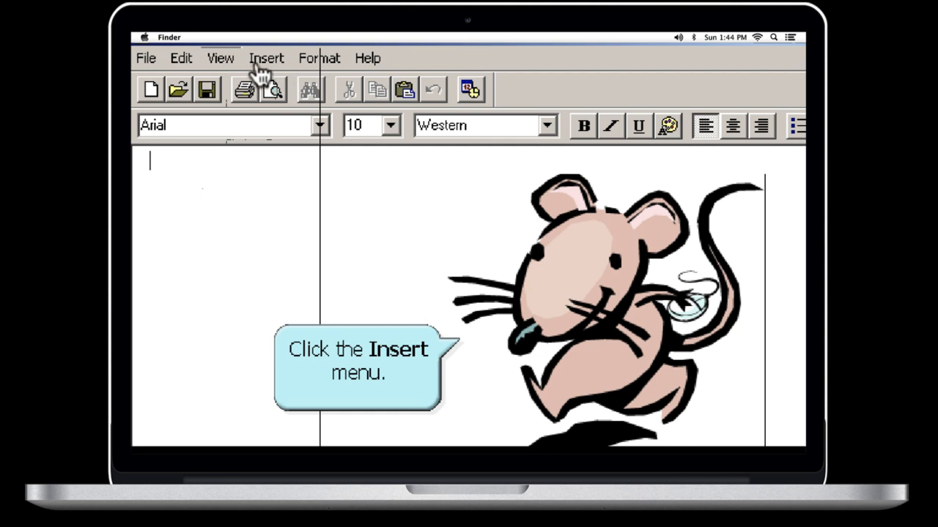
pyautogui.click(266, 58)
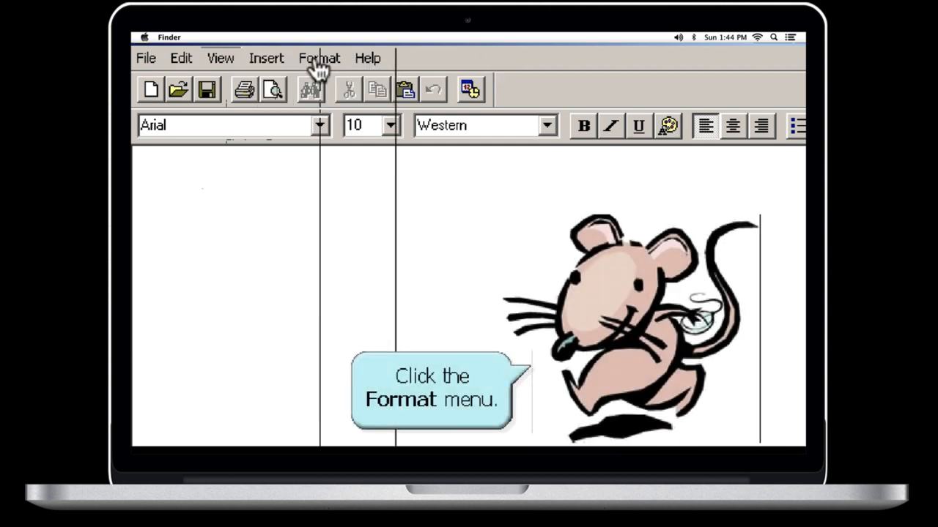
pyautogui.click(319, 58)
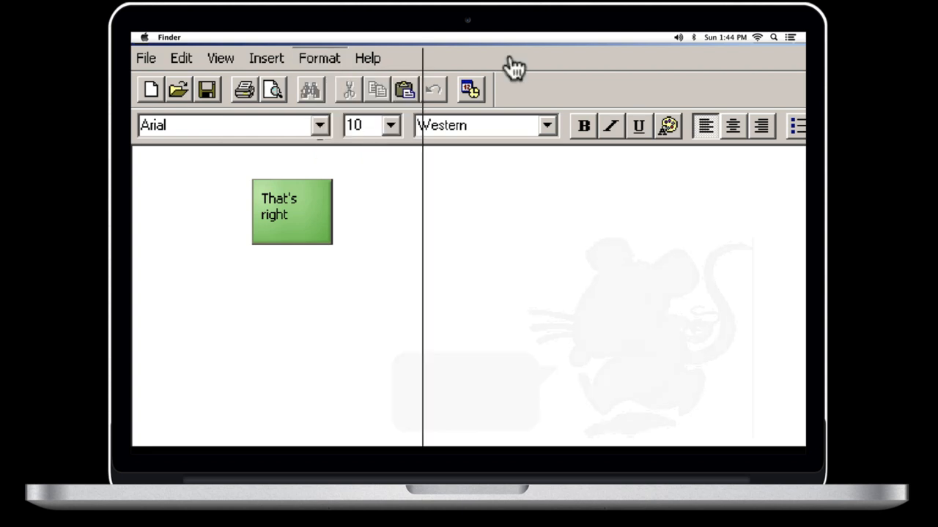
pyautogui.click(366, 58)
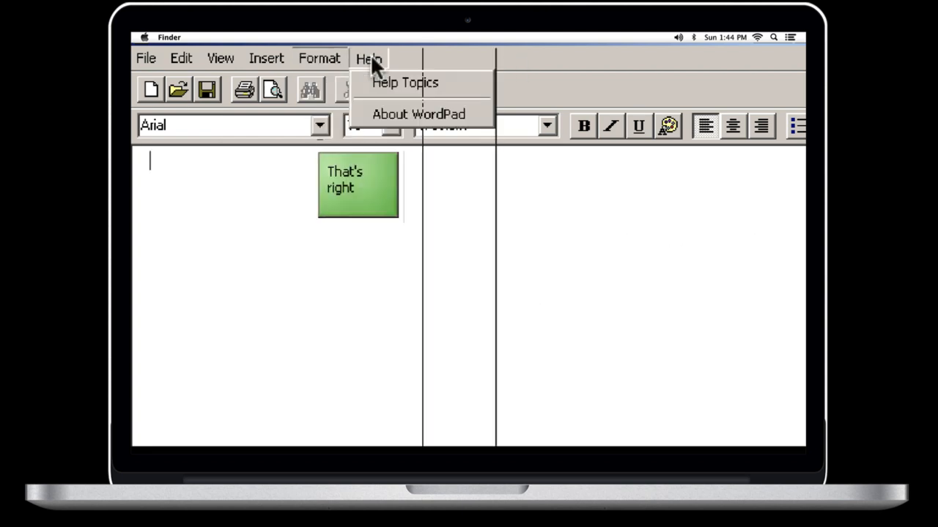